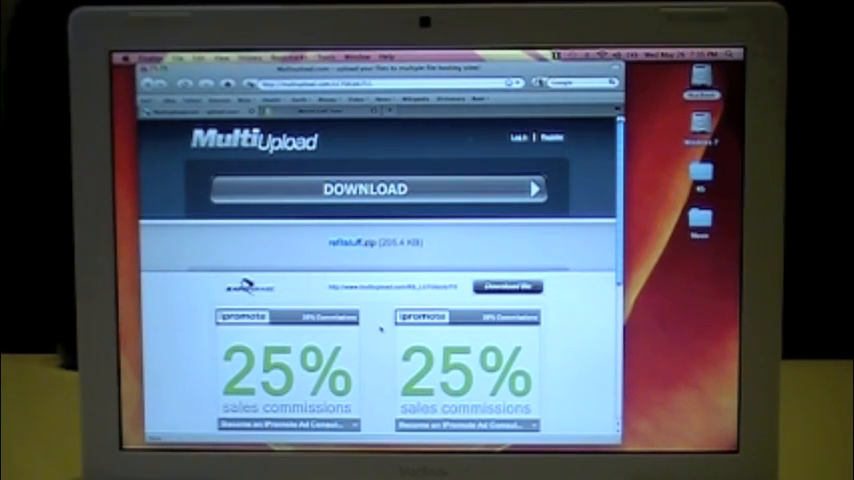
Scroll down the MultiUpload page to reach the zip download link
scroll("down", 3)
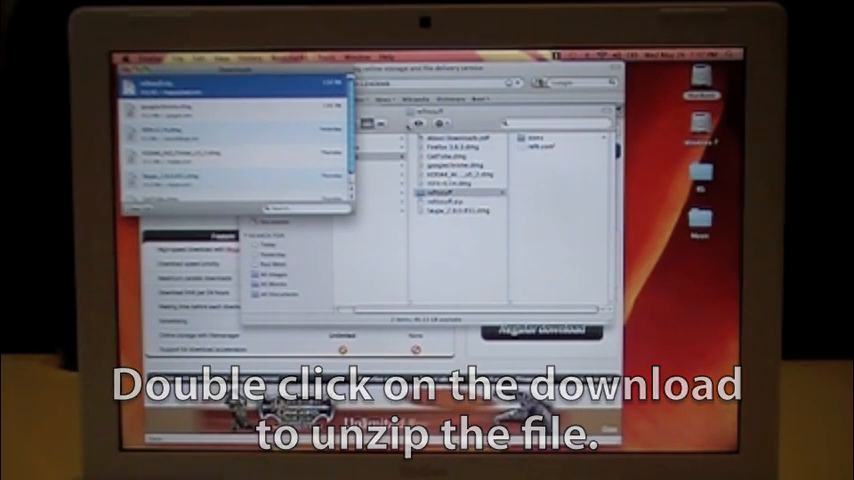
Extract the downloaded rEFIt icons zip from Safari's Downloads window
double_click(468, 188)
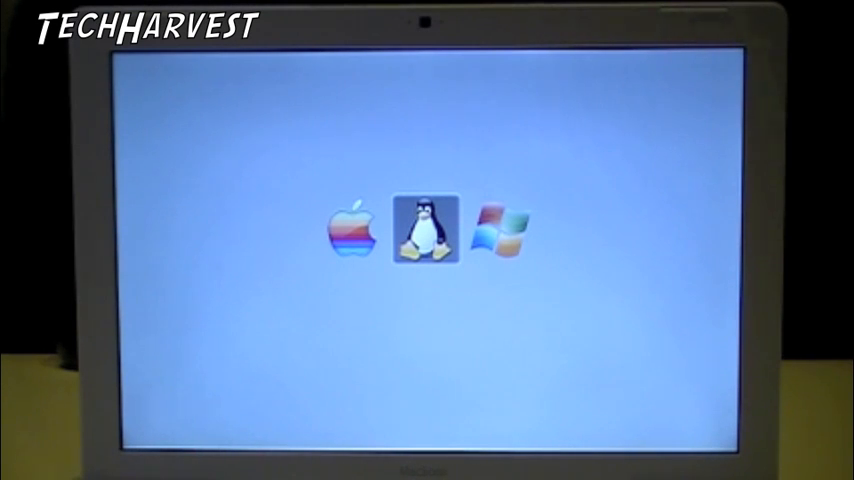
Select the Windows entry on the rEFIt boot menu with the new icons
left_click(502, 228)
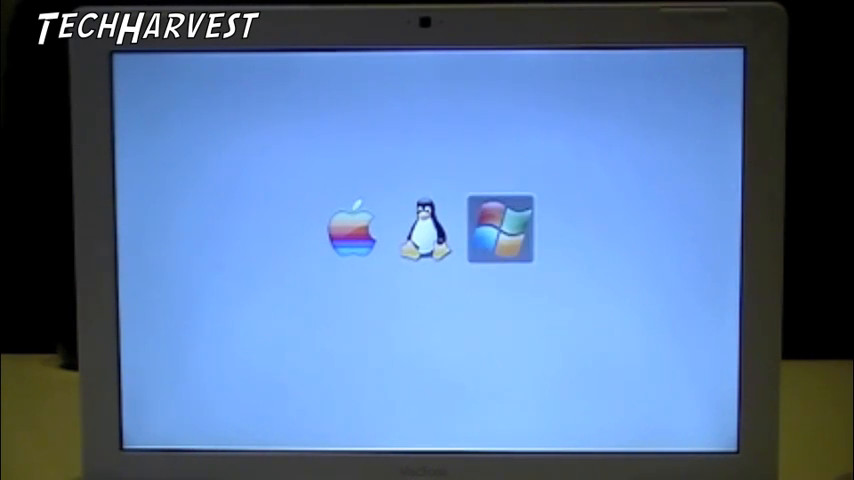